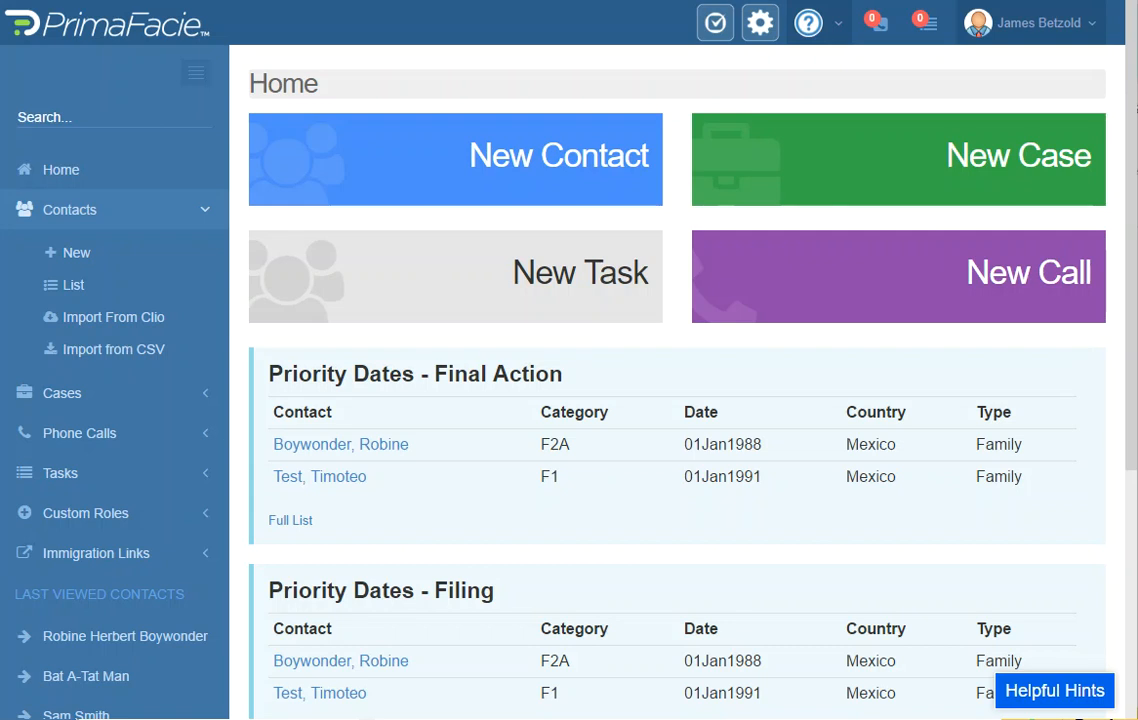
{"action": "mouse_move", "coordinate": [890, 140]}
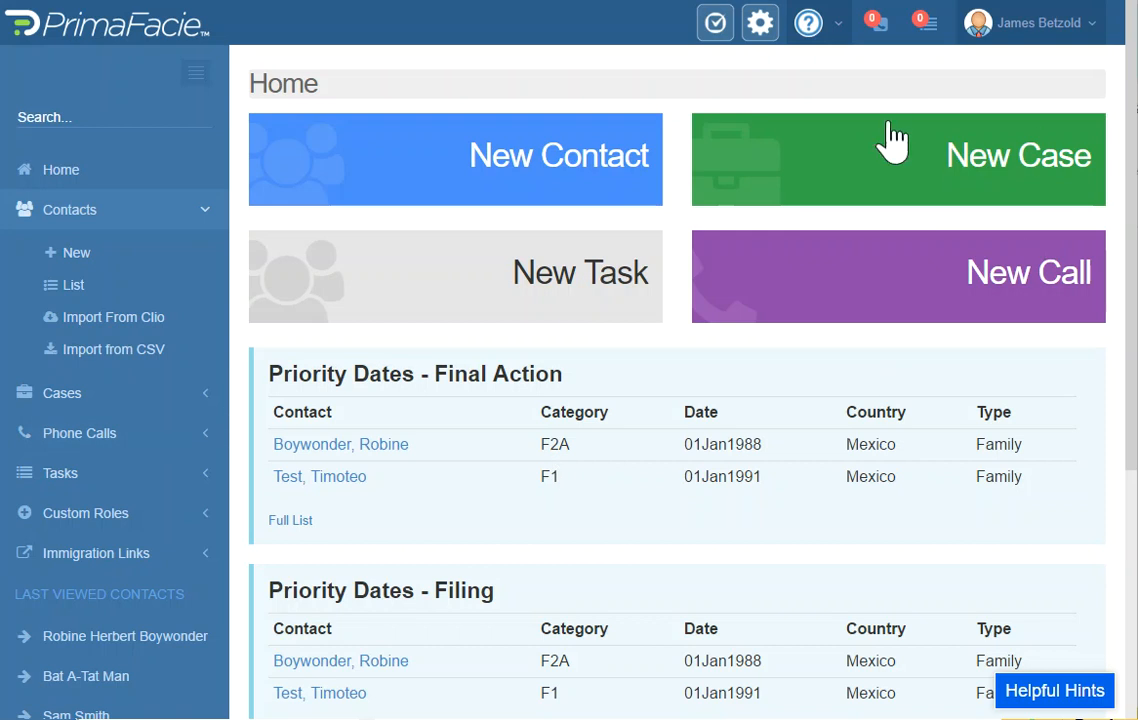
- Abandon the New Case dialog and open Robine Herbert Boywonder's contact page to her Cases tab
{"action": "left_click", "coordinate": [897, 159]}
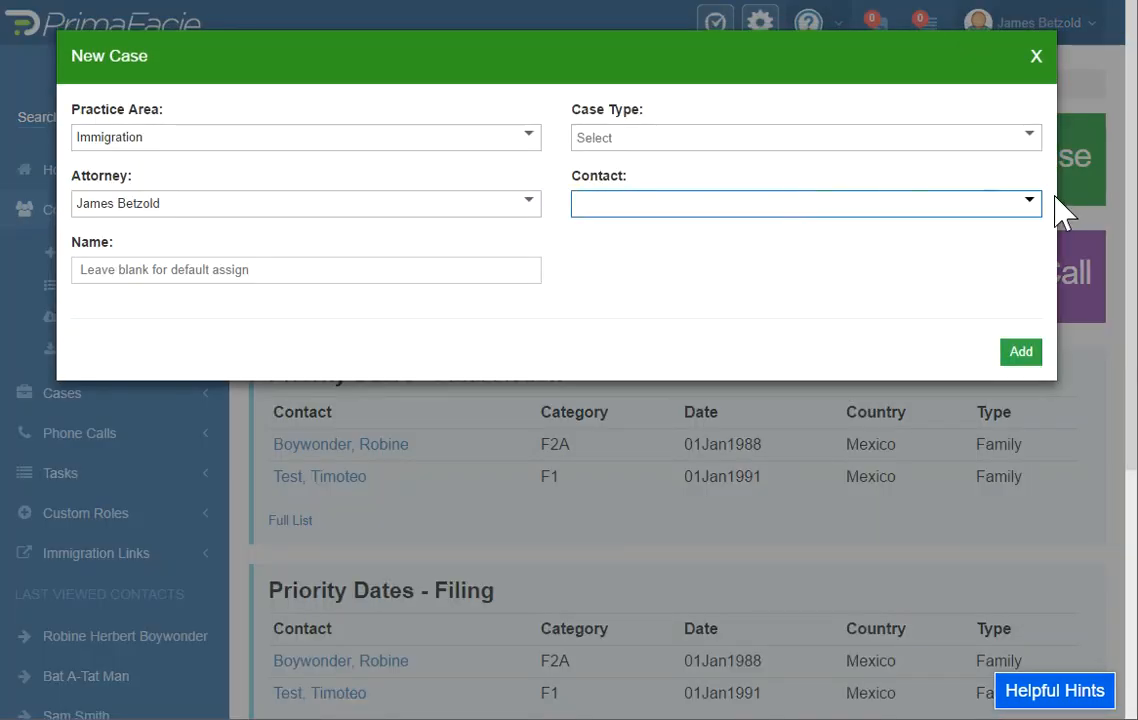
{"action": "left_click", "coordinate": [805, 203]}
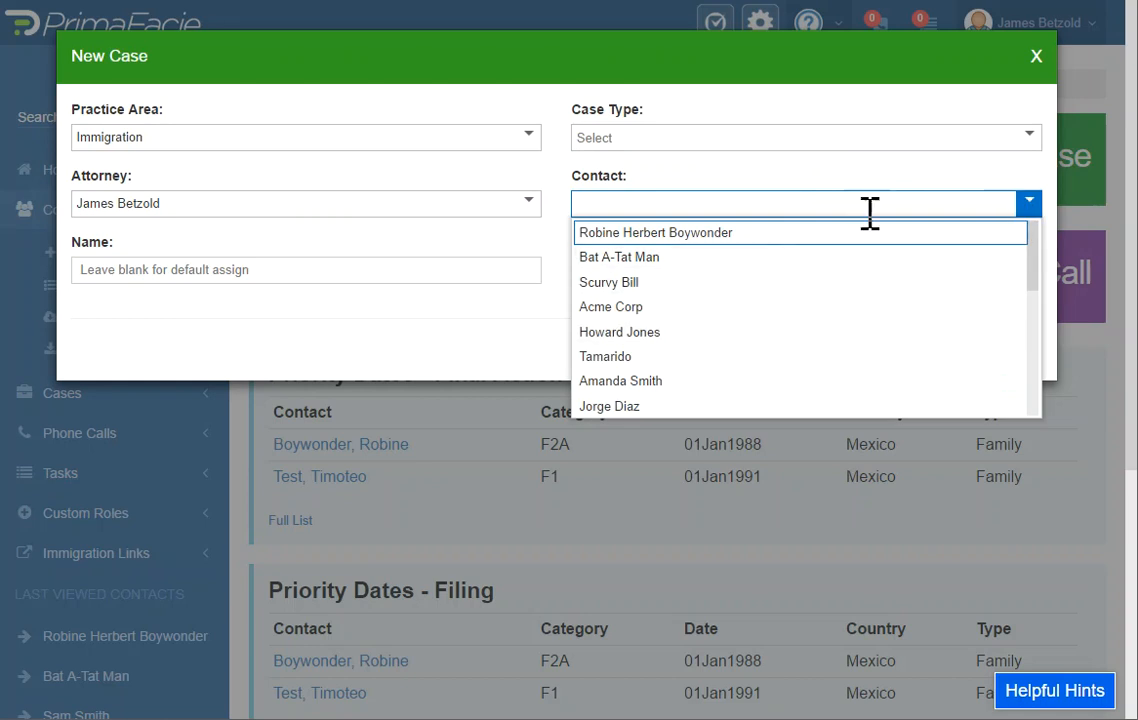
{"action": "left_click", "coordinate": [1036, 56]}
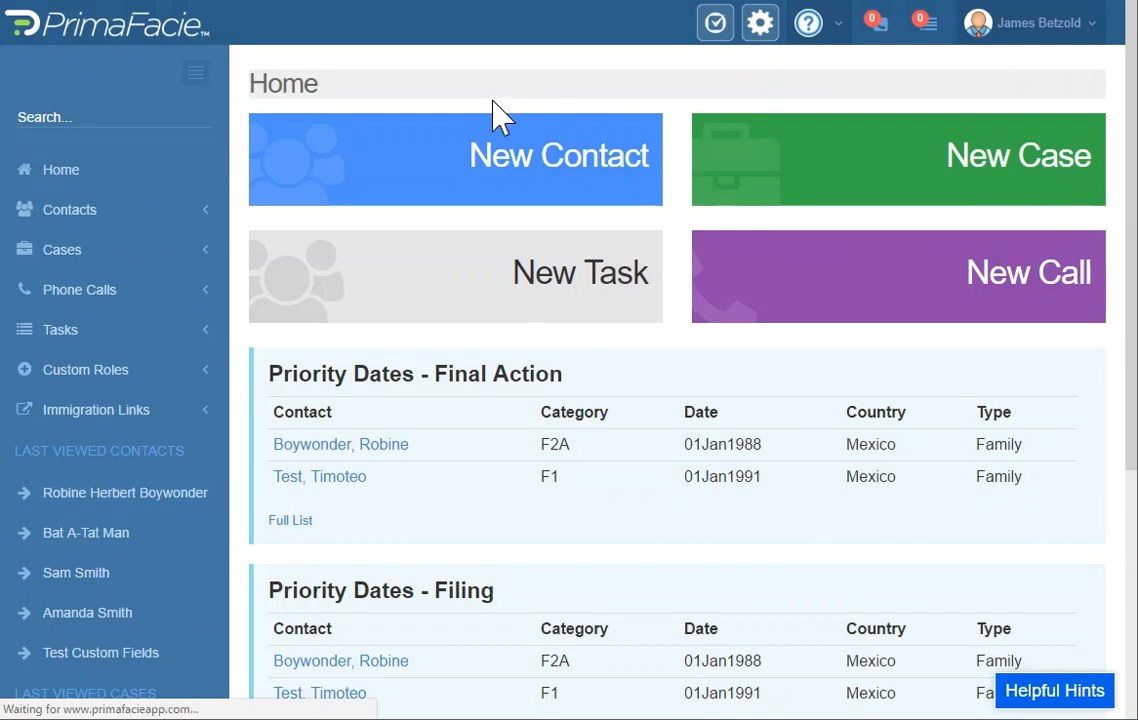
{"action": "left_click", "coordinate": [340, 444]}
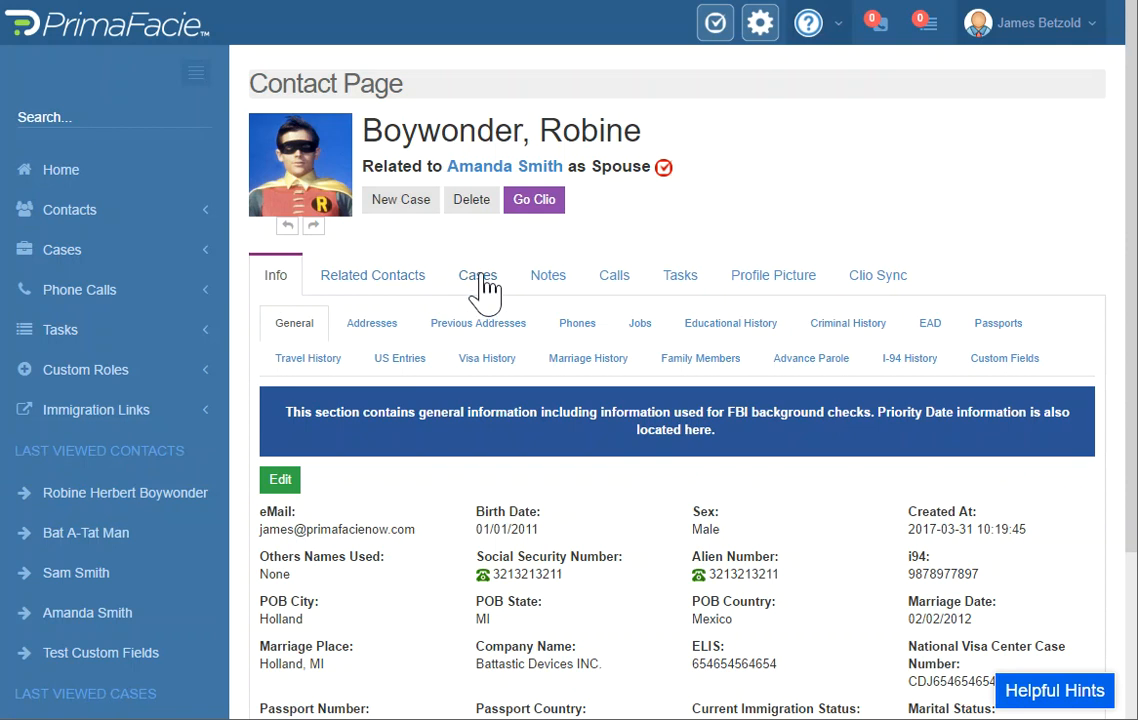
{"action": "left_click", "coordinate": [477, 275]}
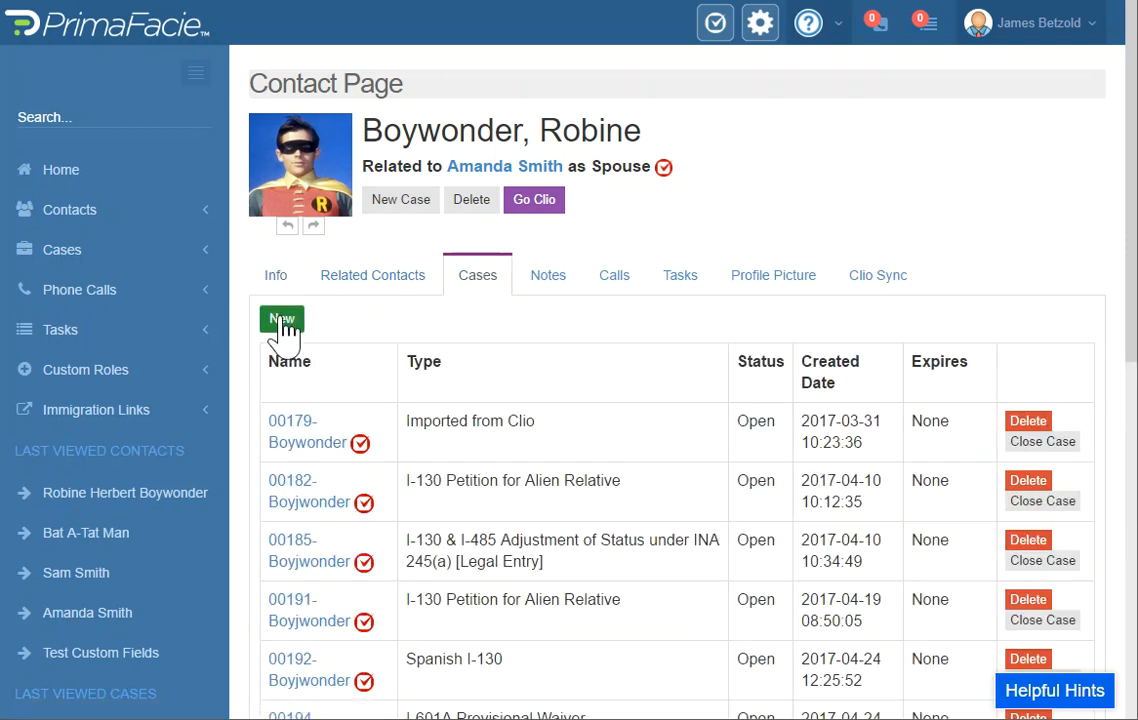
- Add a new case for Robine Herbert Boywonder with case type I-130 Petition for Alien Relative
{"action": "left_click", "coordinate": [282, 320]}
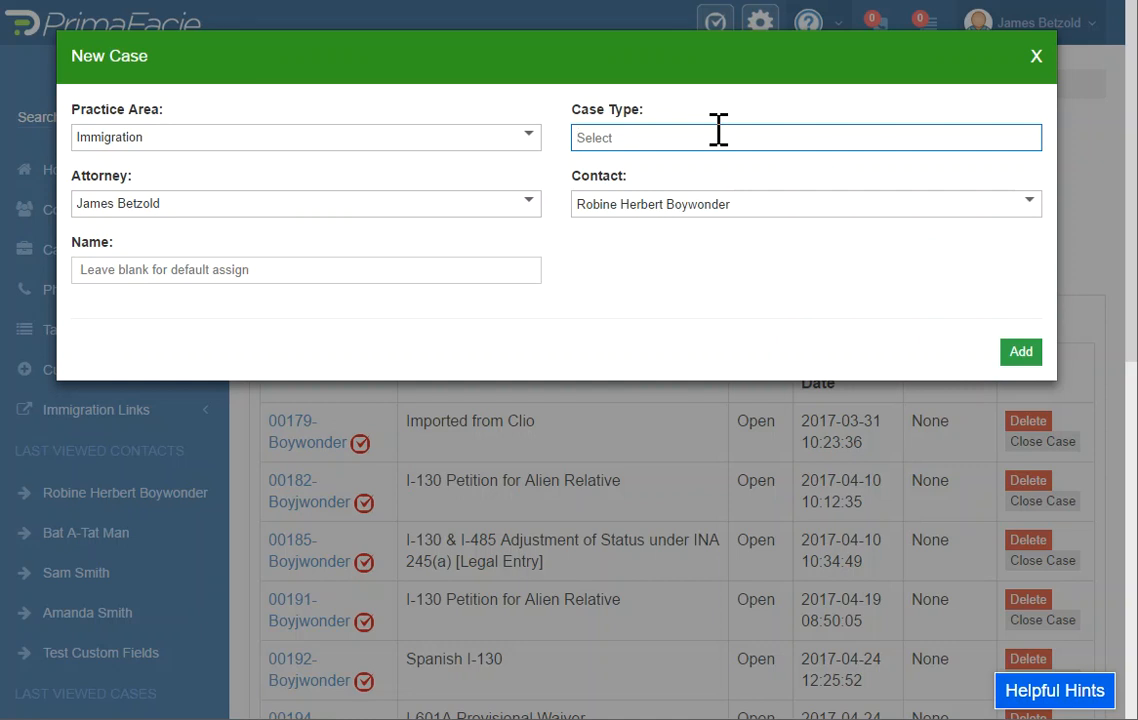
{"action": "type", "text": "130"}
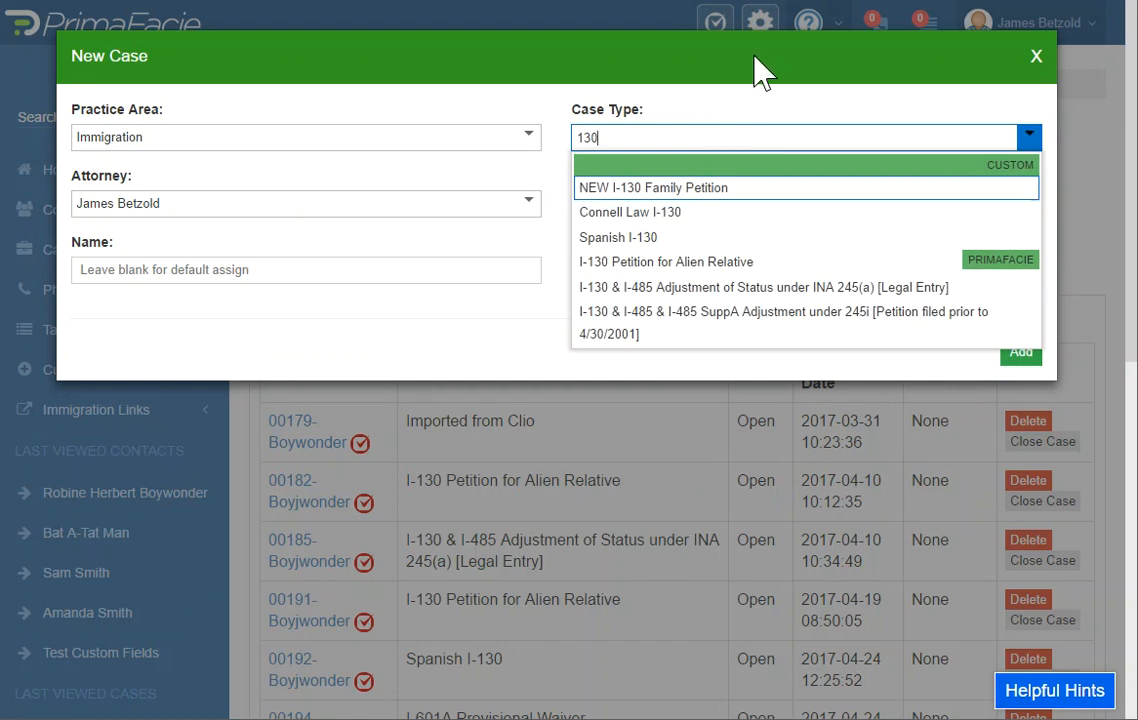
{"action": "left_click", "coordinate": [666, 261]}
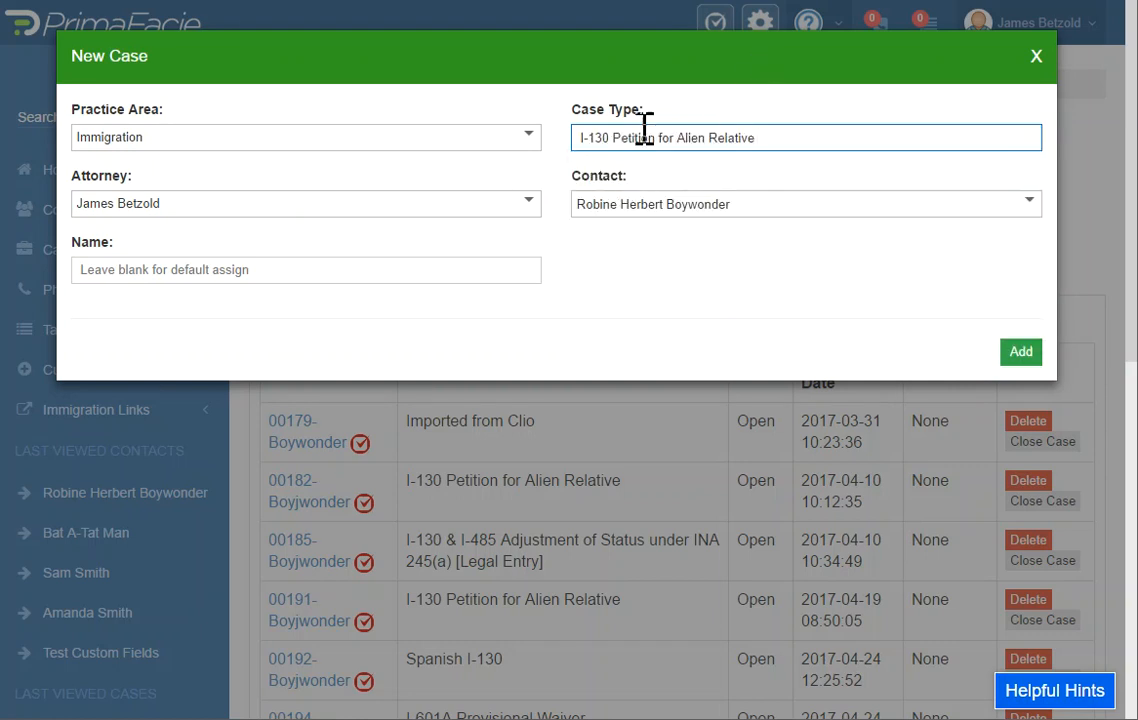
{"action": "left_click", "coordinate": [1020, 351]}
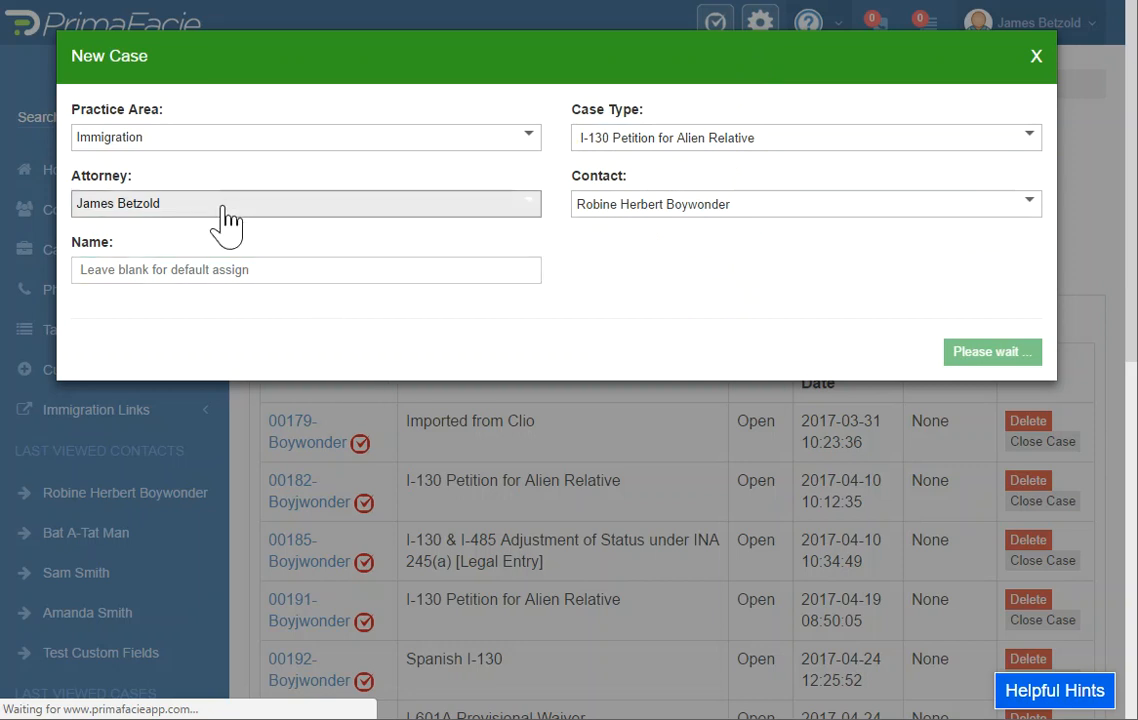
{"action": "mouse_move", "coordinate": [293, 205]}
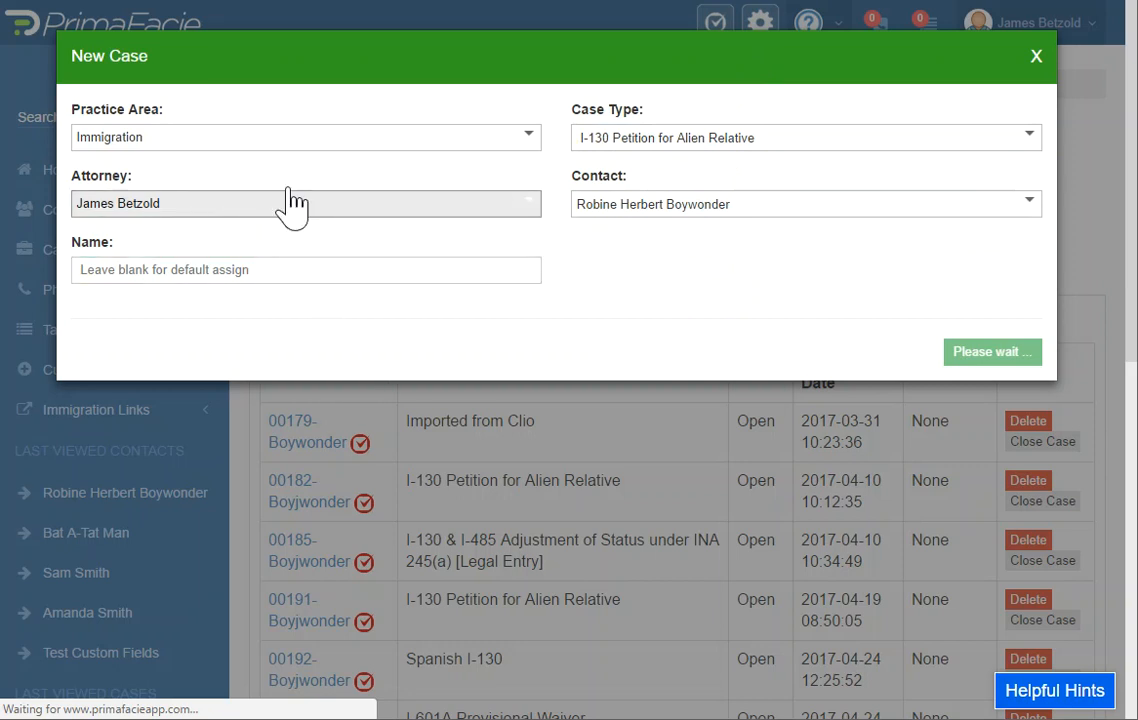
{"action": "mouse_move", "coordinate": [300, 210]}
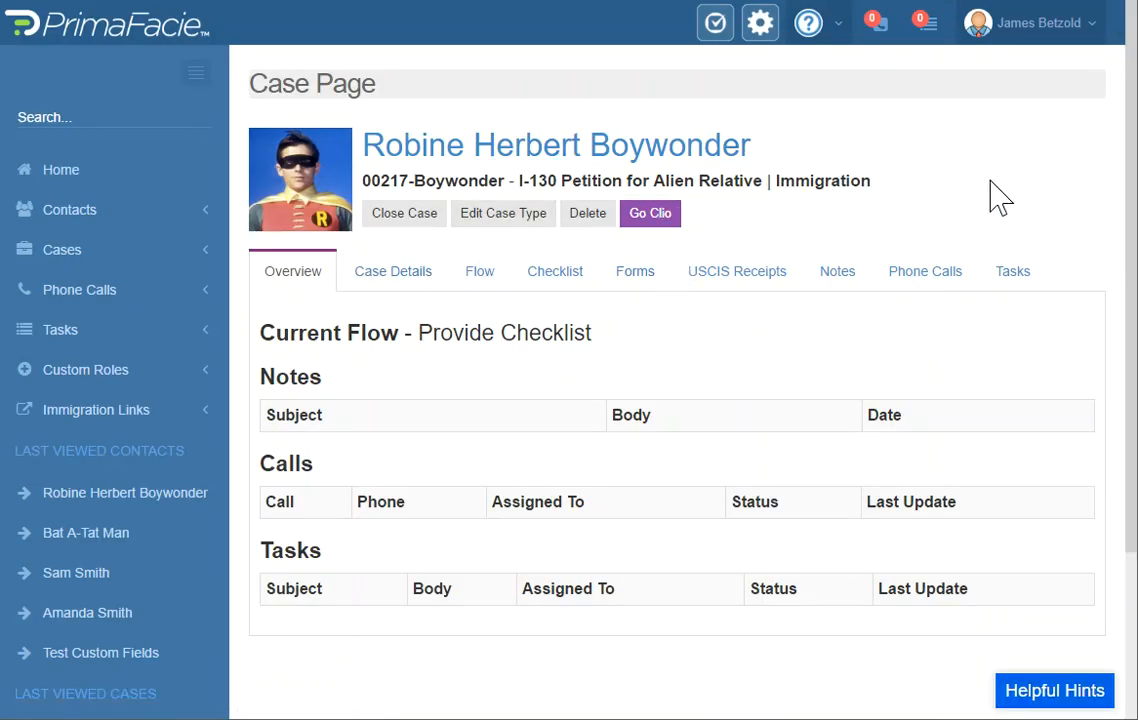
{"action": "mouse_move", "coordinate": [905, 218]}
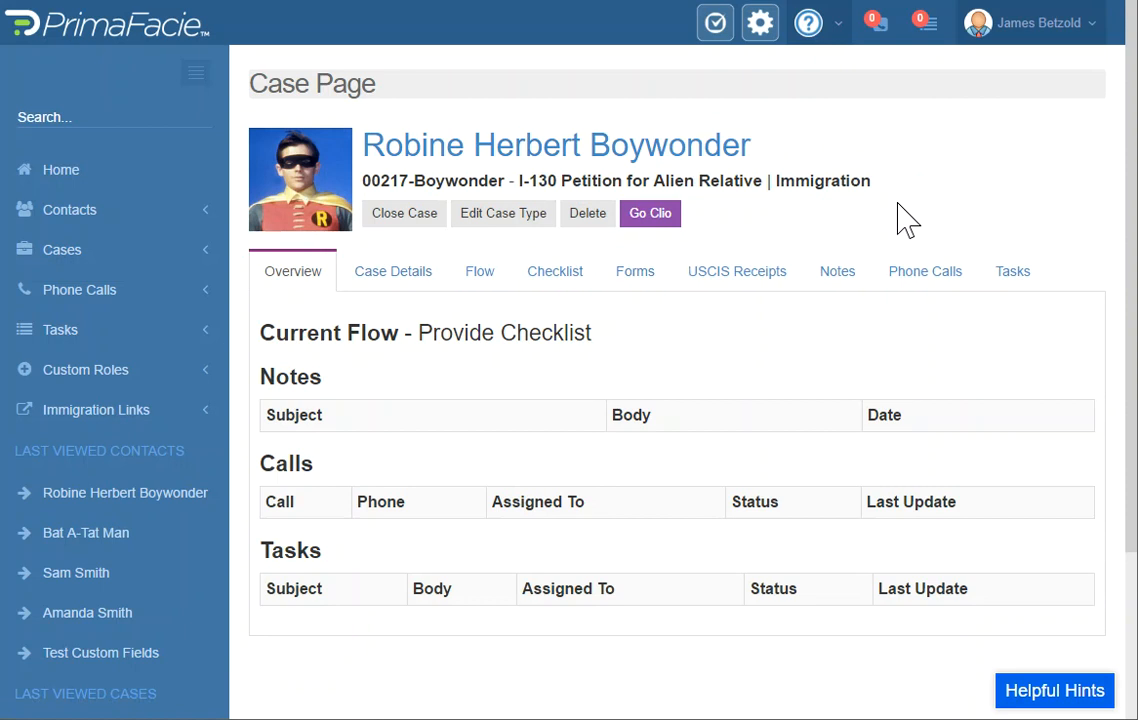
{"action": "mouse_move", "coordinate": [455, 368]}
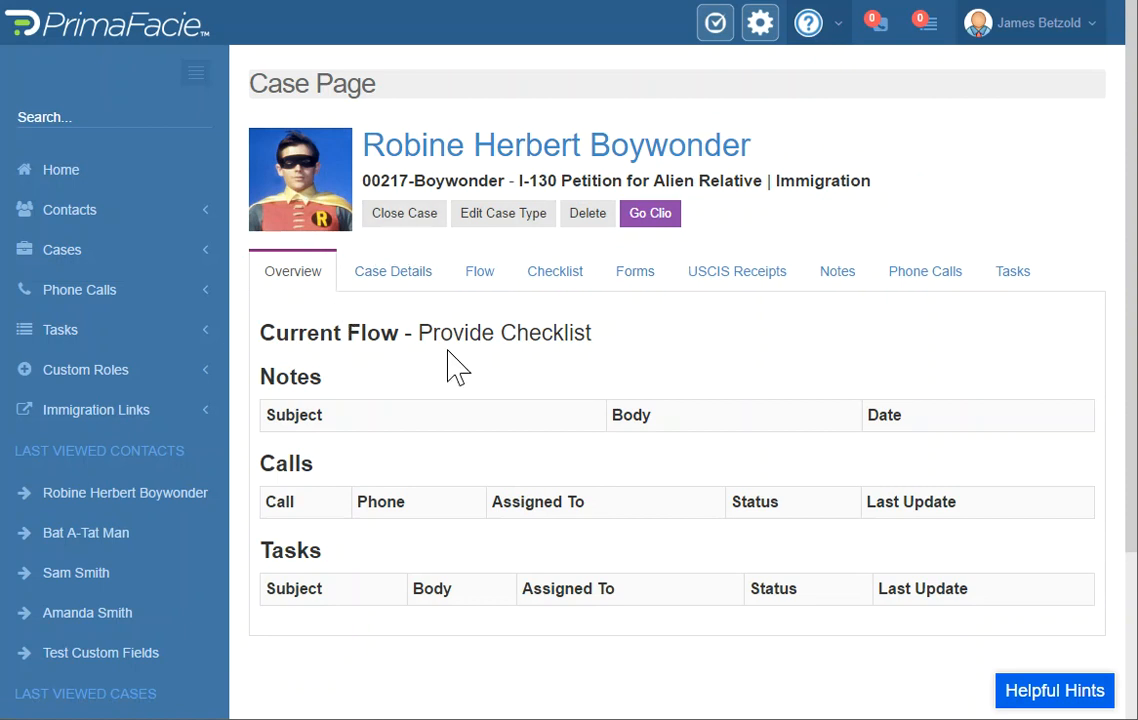
- Review case 00217-Boywonder's details, flow steps, and attached forms including G-28
{"action": "left_click", "coordinate": [392, 271]}
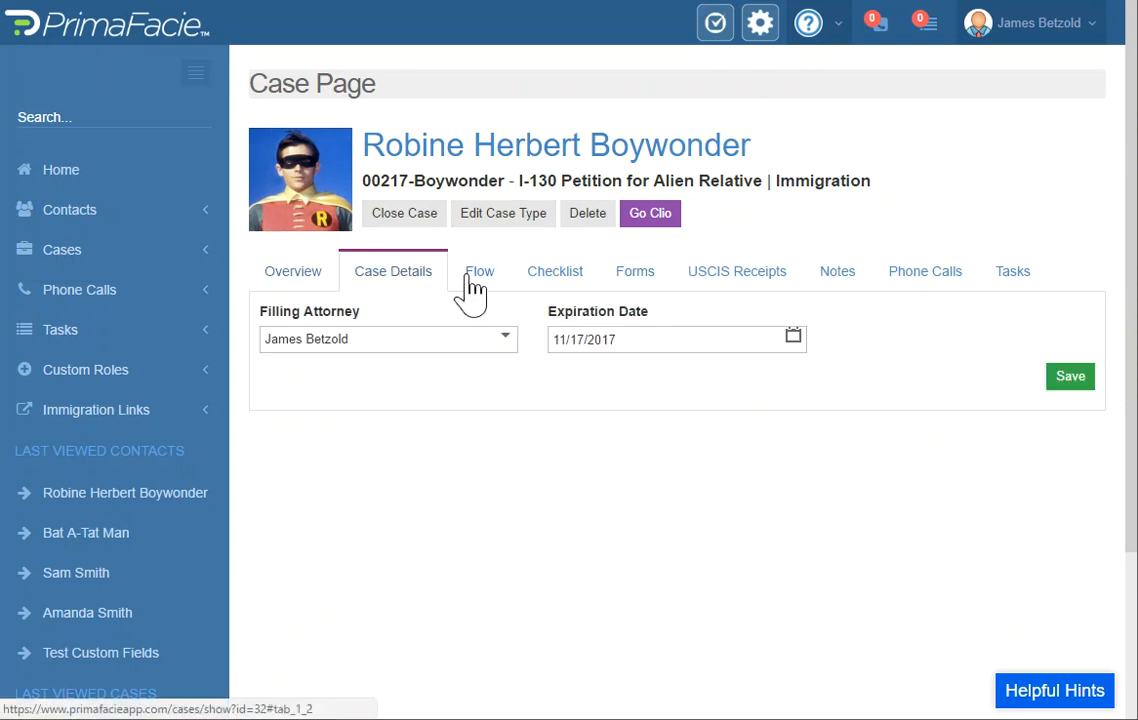
{"action": "left_click", "coordinate": [479, 271]}
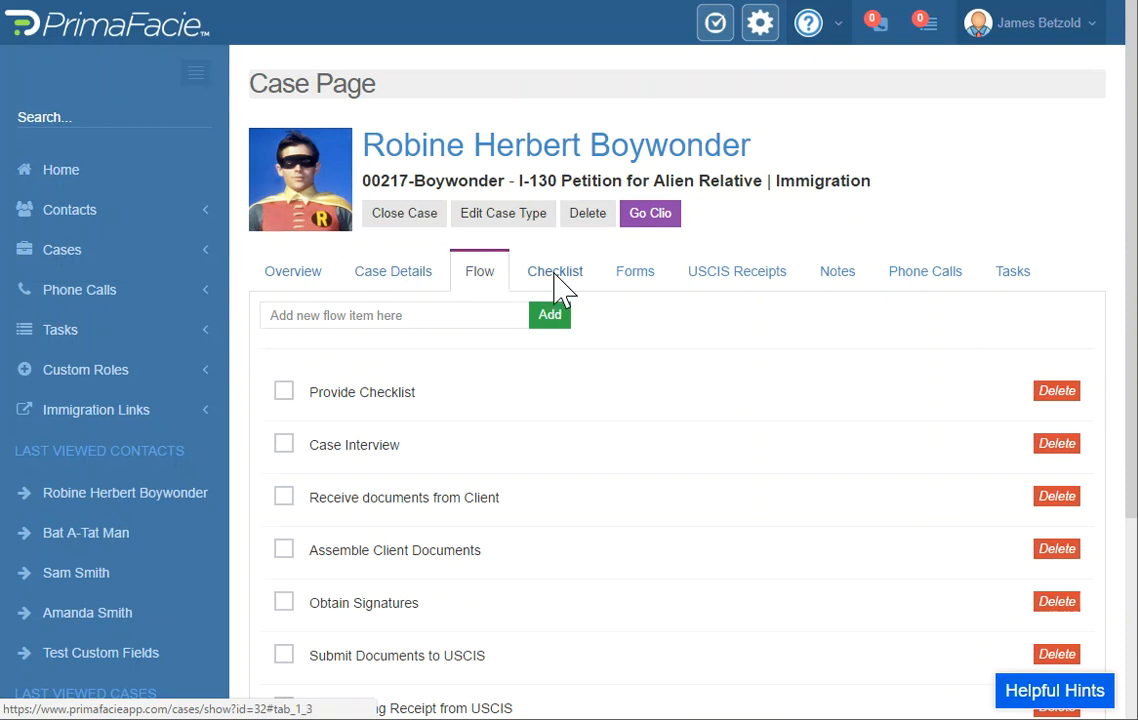
{"action": "left_click", "coordinate": [635, 271]}
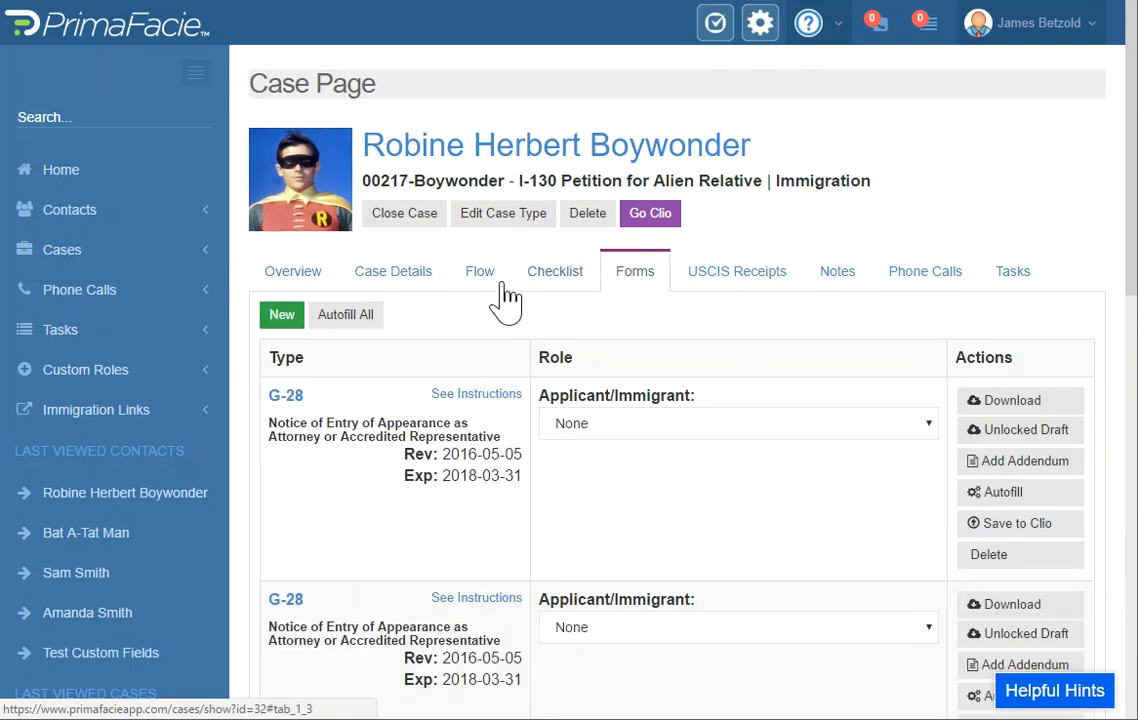
{"action": "mouse_move", "coordinate": [578, 328]}
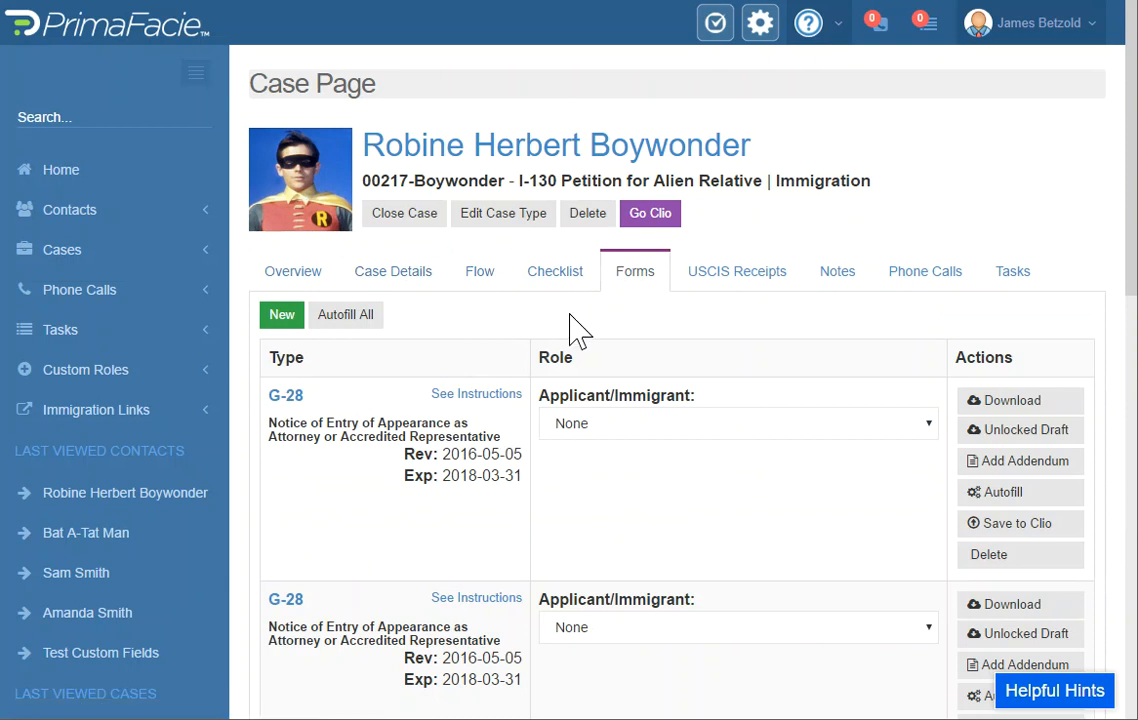